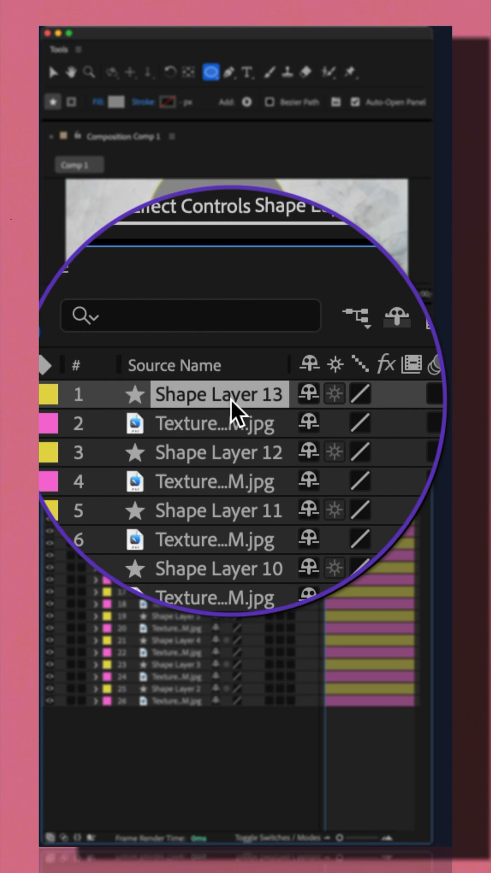
# Scroll down the timeline layer list to bring Shape Layer 13 and Shape Layer 12 into view.
pyautogui.scroll(-3)
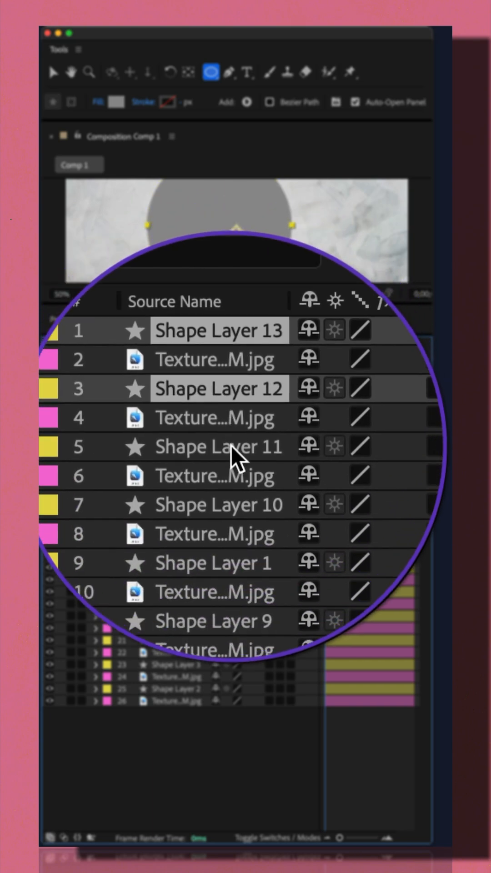
pyautogui.scroll(-3)
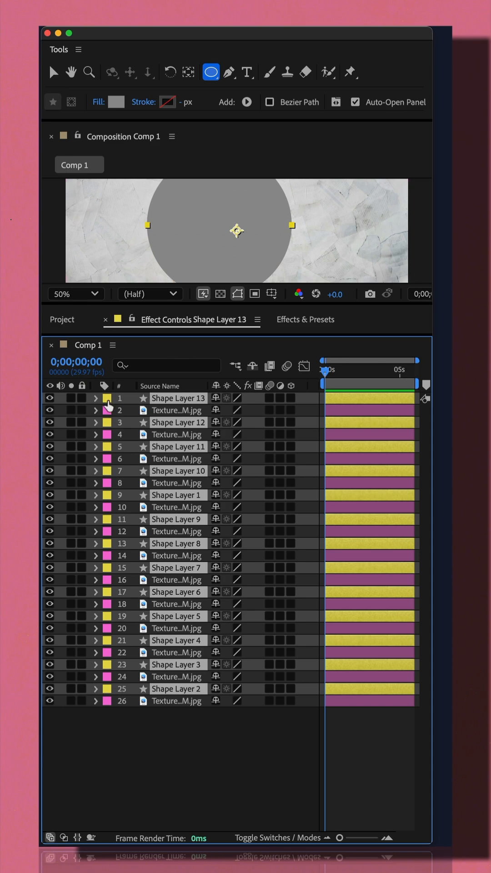
pyautogui.click(107, 397)
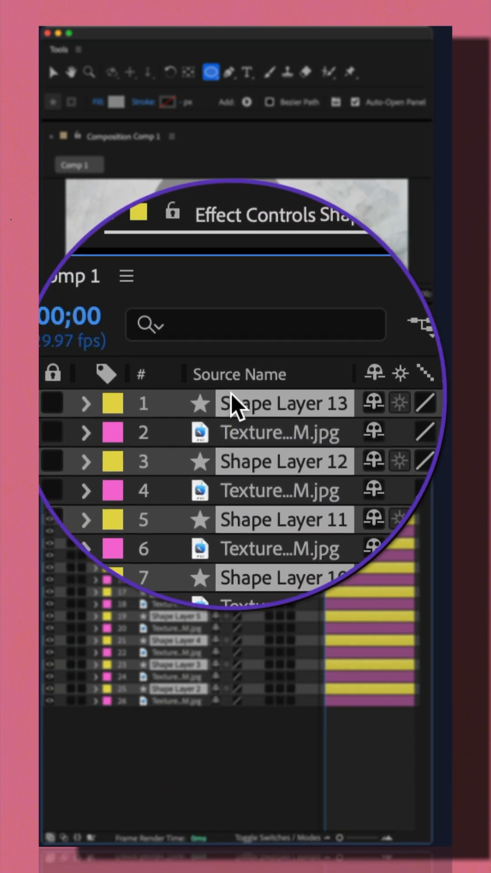
pyautogui.rightClick(234, 404)
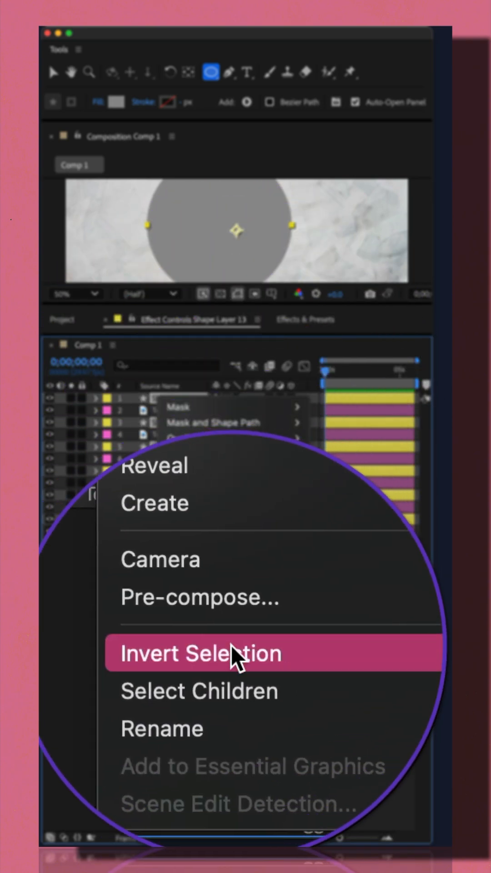
pyautogui.click(199, 653)
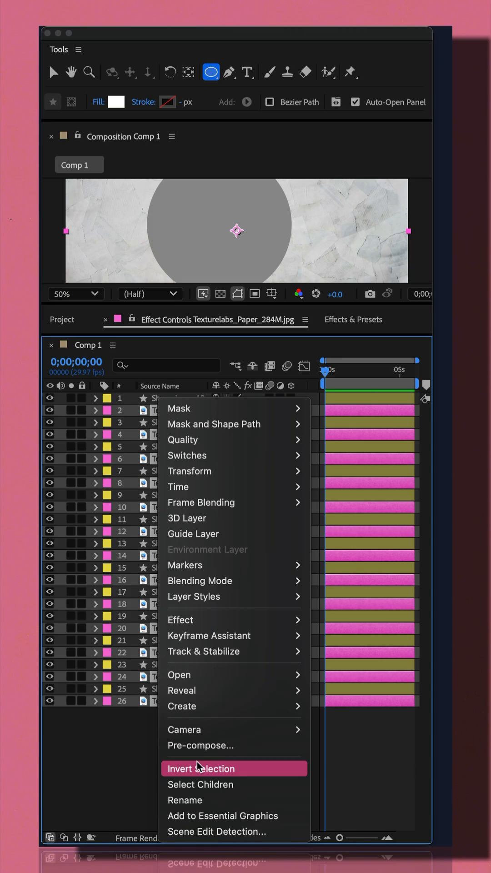
pyautogui.click(201, 768)
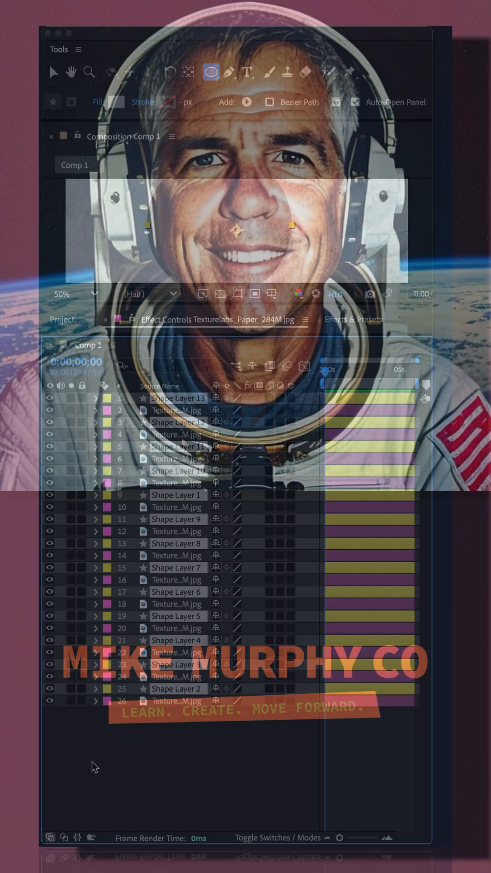